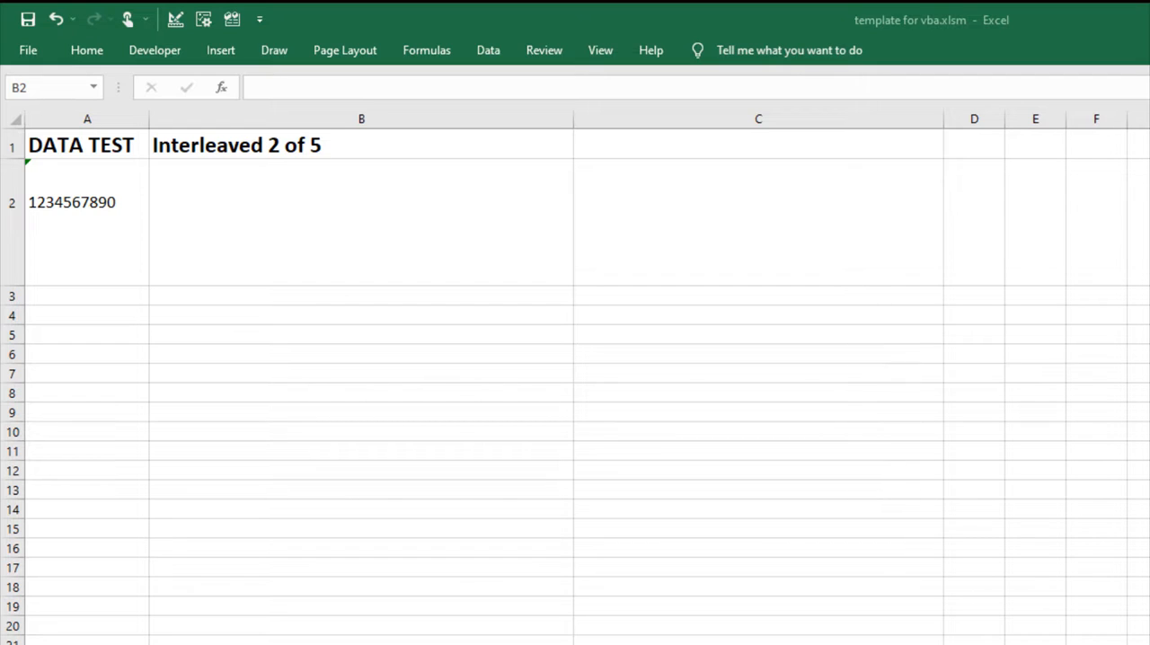
{"action": "mouse_move", "coordinate": [548, 372]}
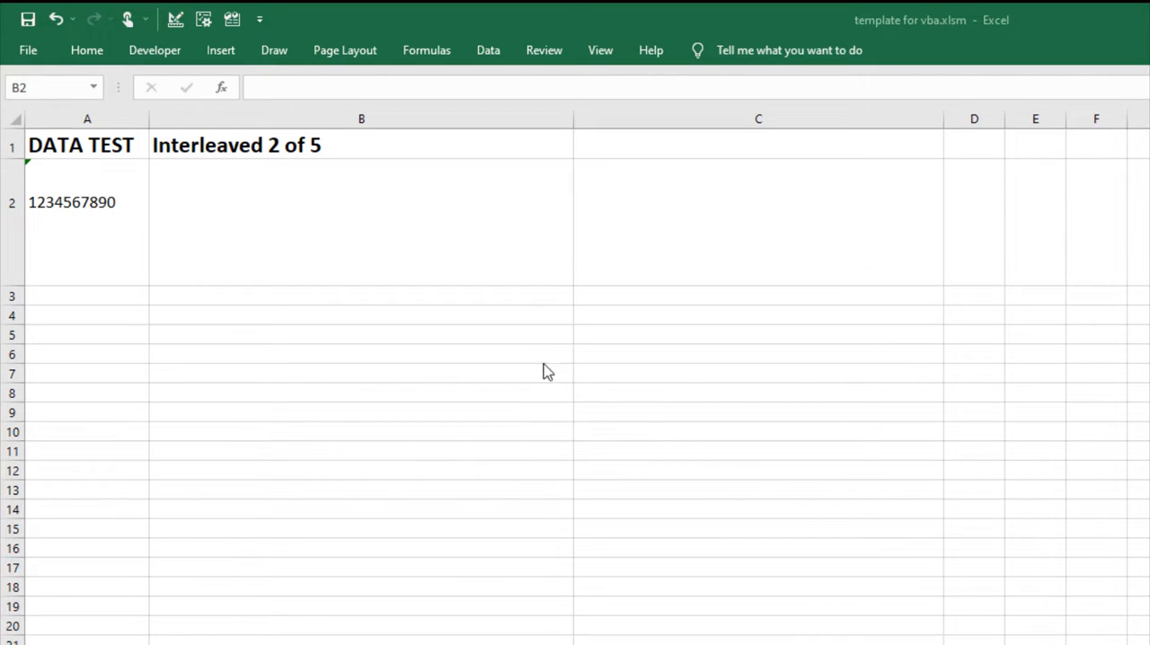
{"action": "left_click", "coordinate": [230, 219]}
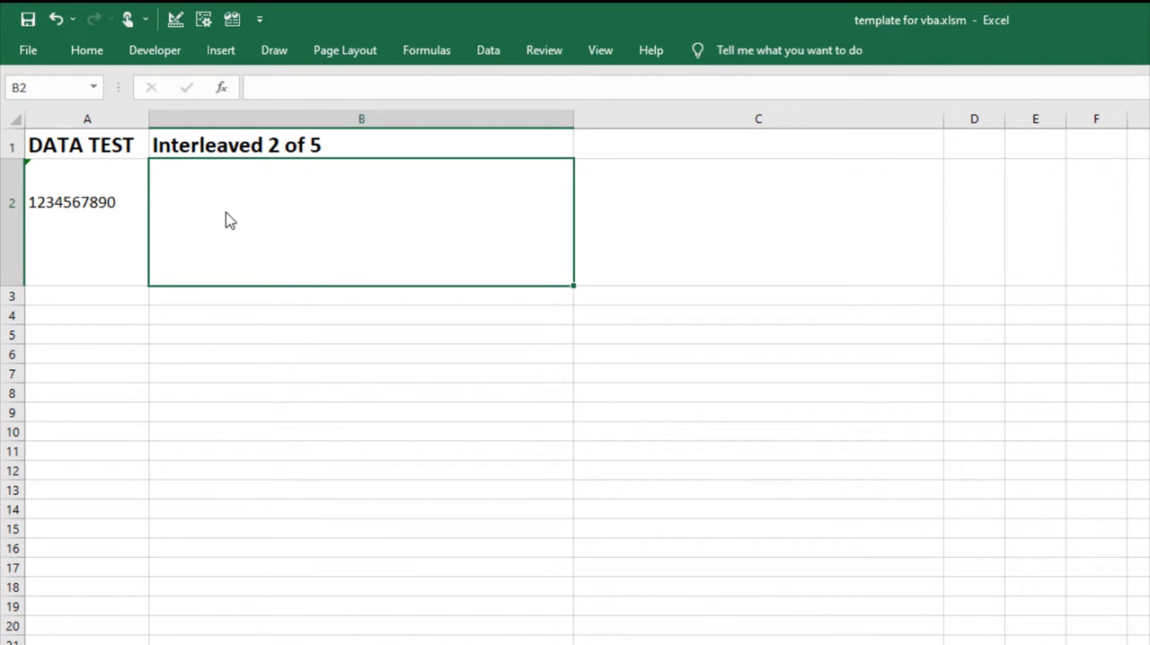
Enter the formula =I2of5(A2) in B2 to encode the data in A2
{"action": "type", "text": "=I2of5("}
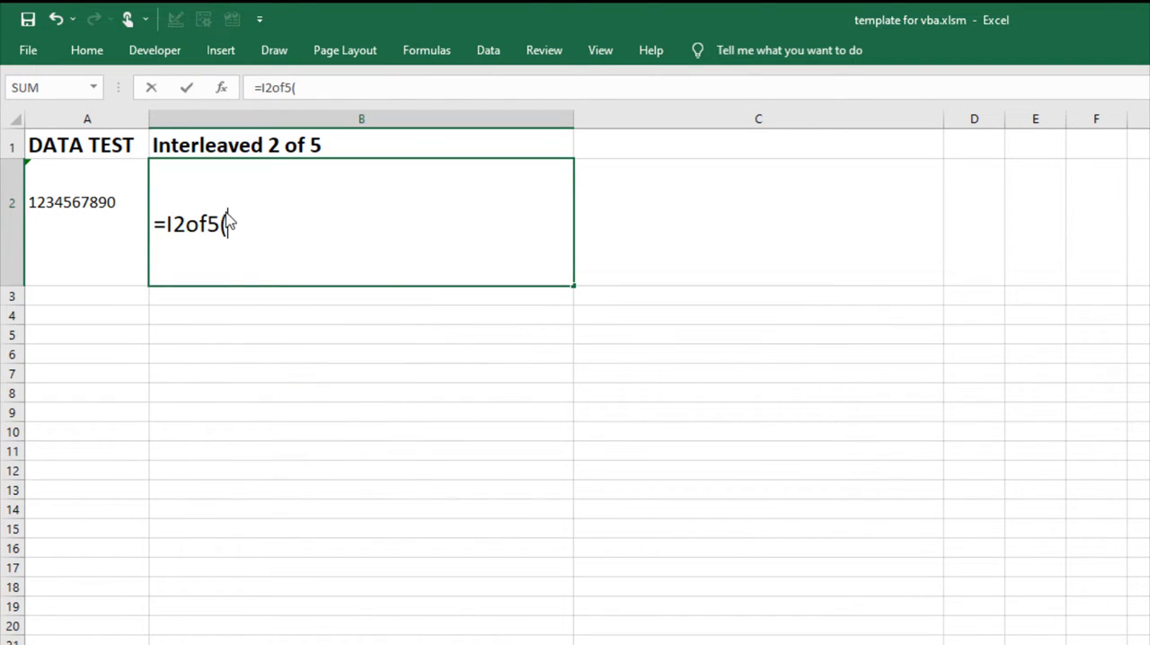
{"action": "type", "text": "A2)"}
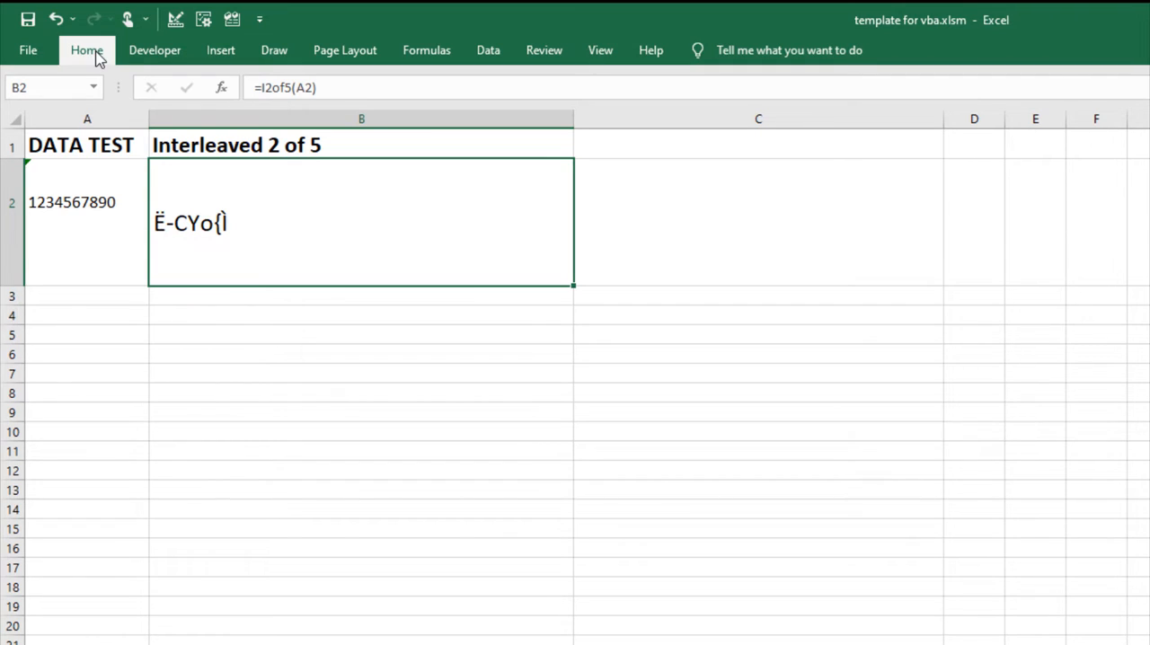
Set cell B2's font to 'IDAutomation Data' from the Home ribbon font box
{"action": "left_click", "coordinate": [86, 50]}
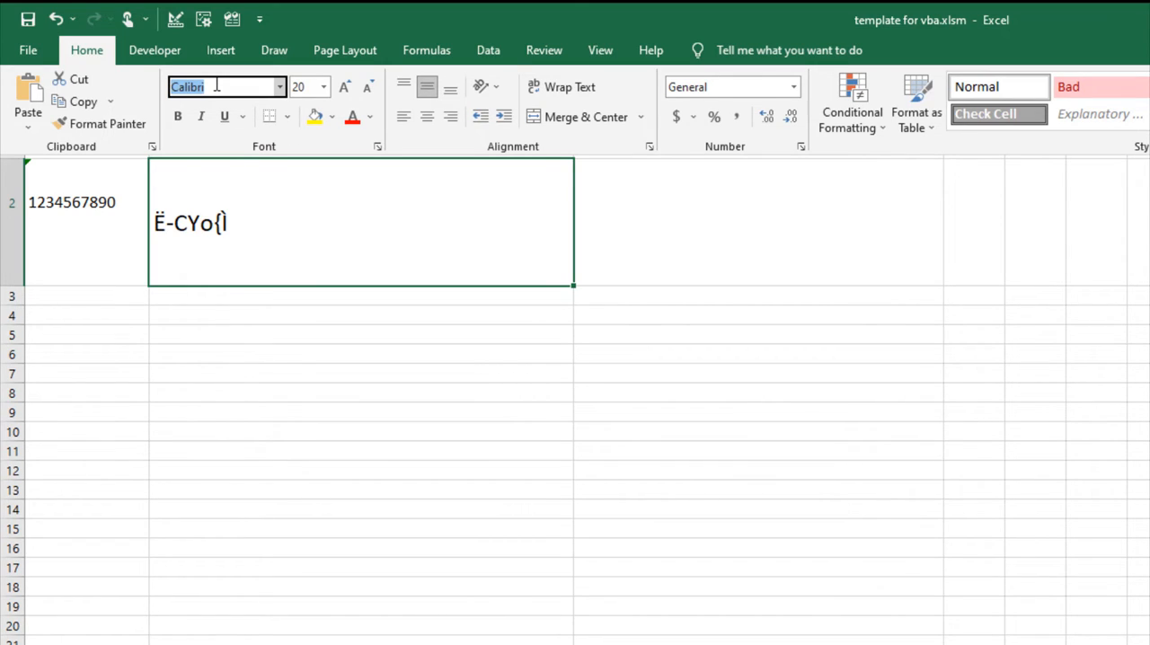
{"action": "type", "text": "IDAutomation Data"}
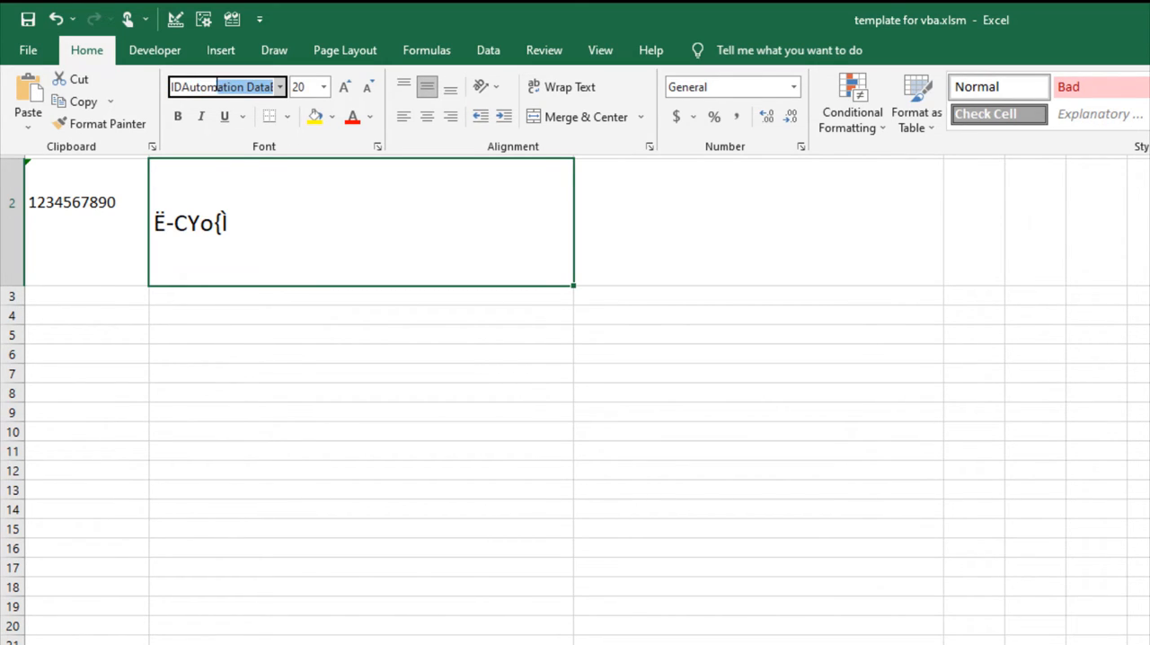